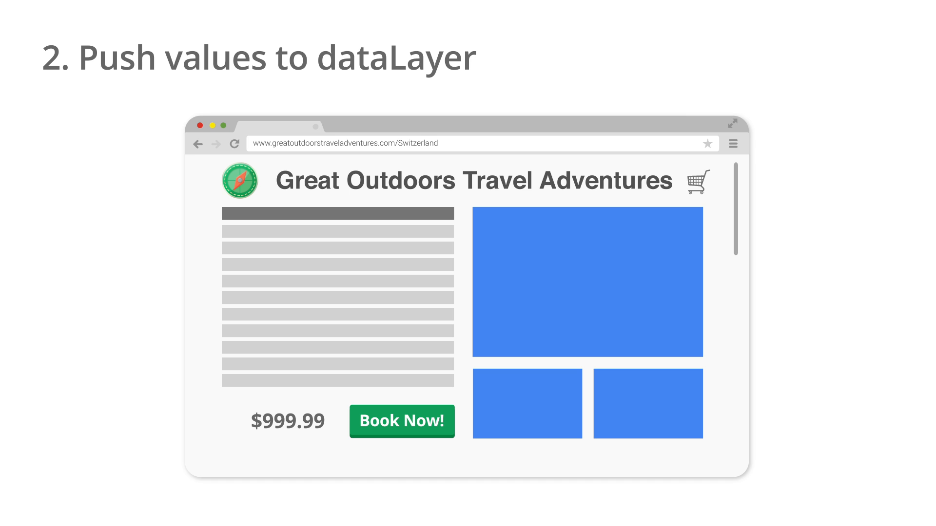
Advance the slide animations to show dataLayer.push with tripCategory hiking, tripLocation Switzerland, and red tags.
{"action": "left_click", "coordinate": [401, 421]}
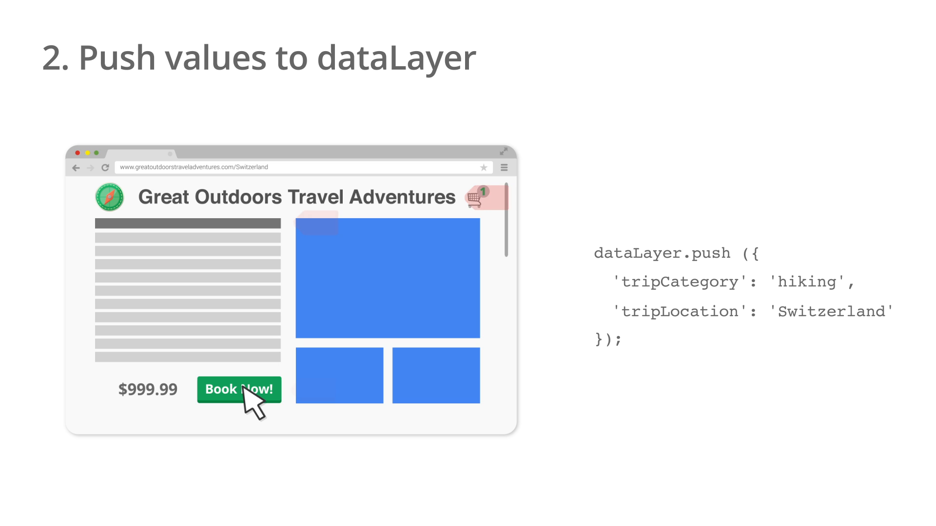
{"action": "left_click", "coordinate": [239, 390]}
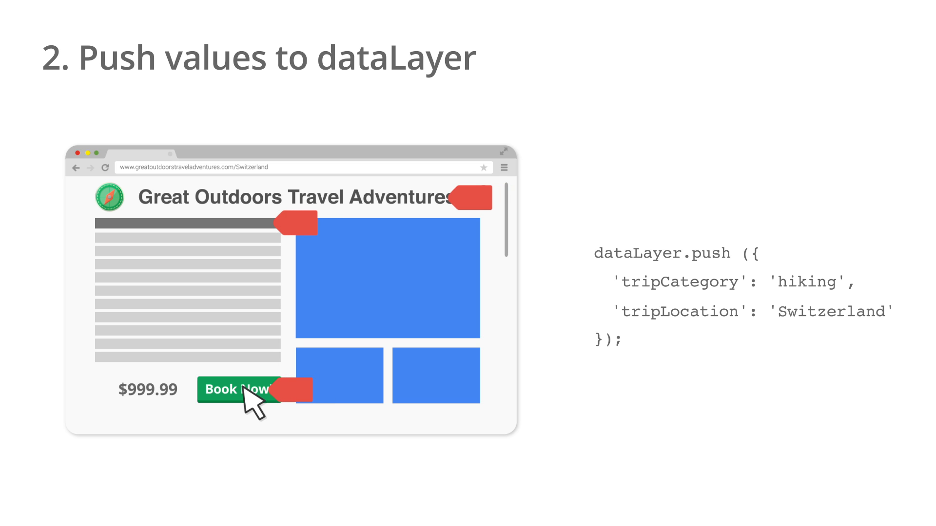
{"action": "mouse_move", "coordinate": [192, 334]}
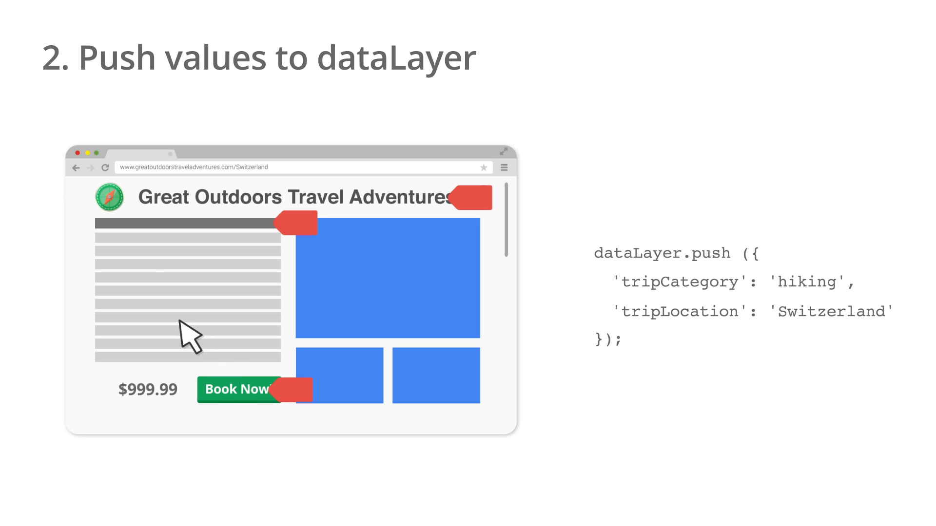